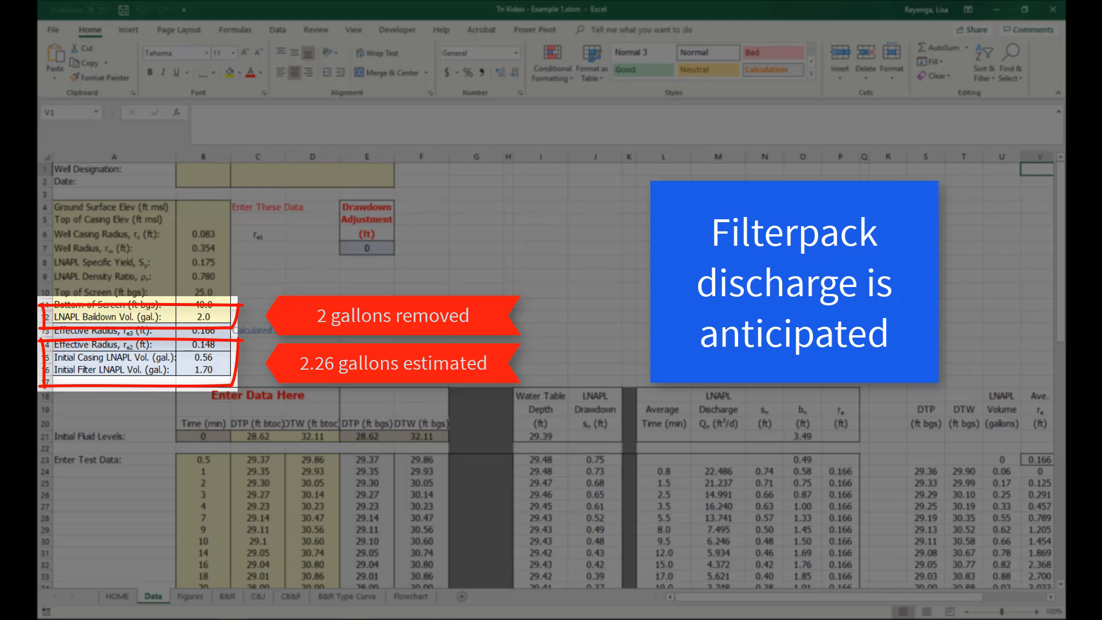
# Show Figure 7 on the Figures sheet, LNAPL thickness versus time
pyautogui.click(176, 596)
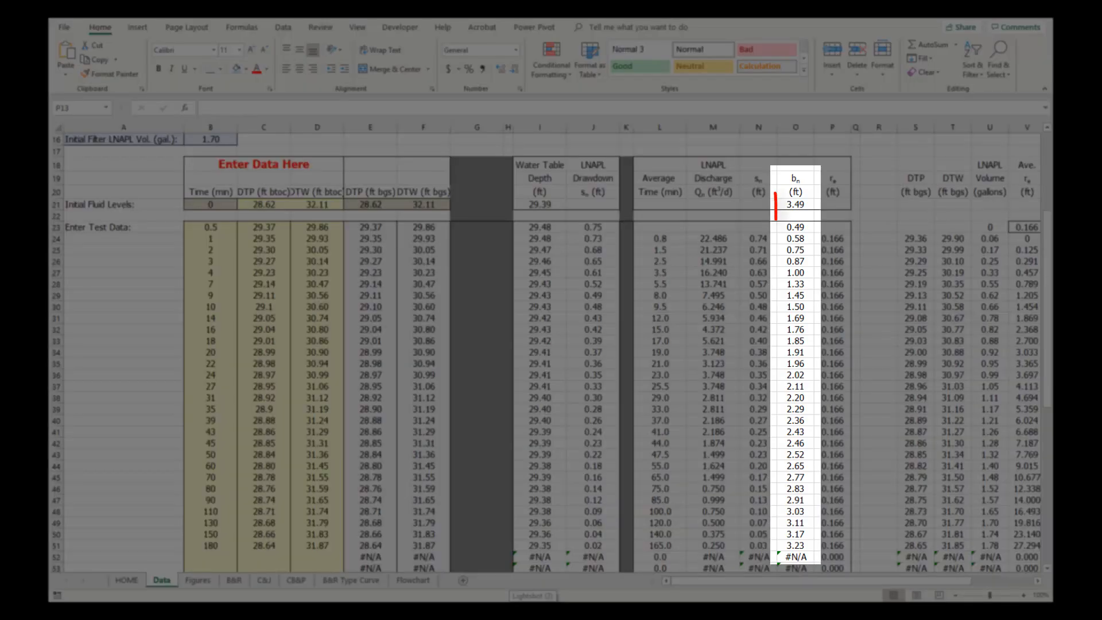
pyautogui.click(796, 204)
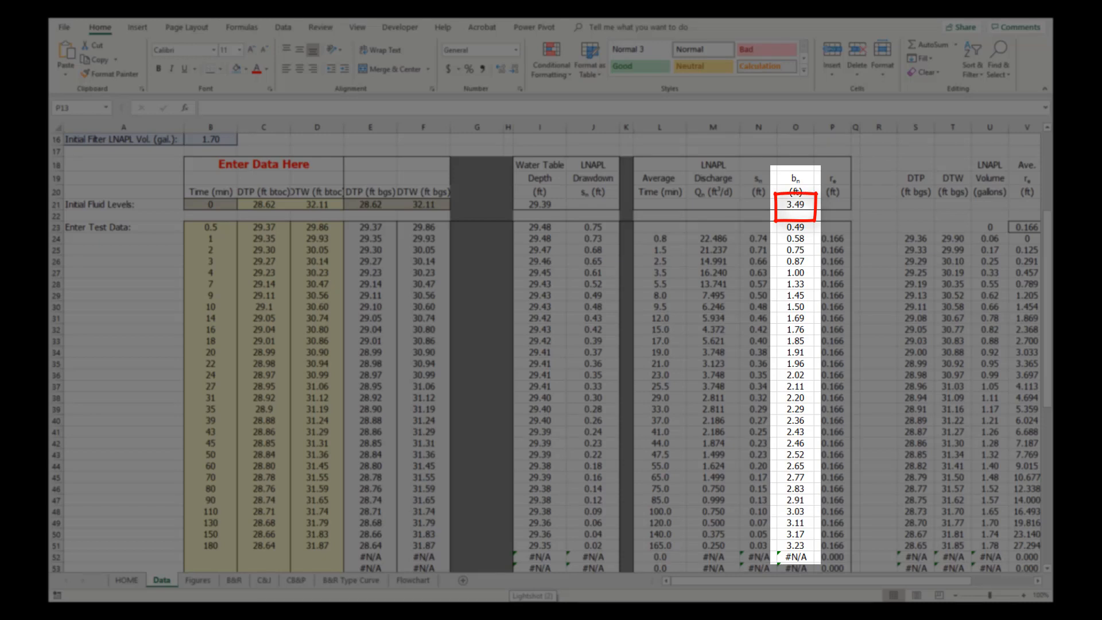
pyautogui.click(796, 545)
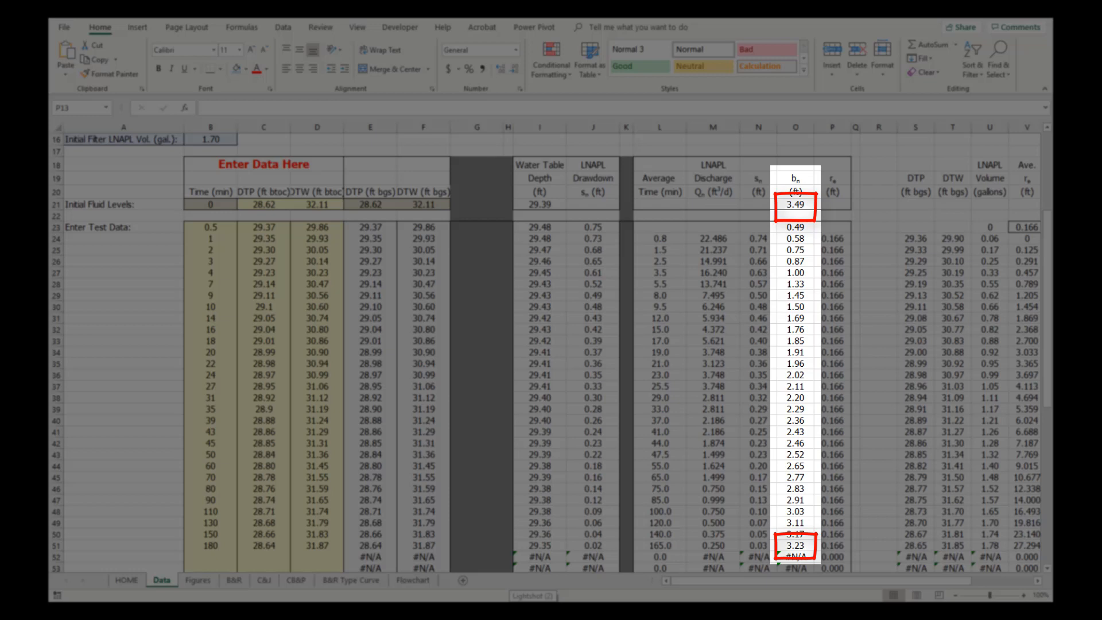
pyautogui.click(213, 569)
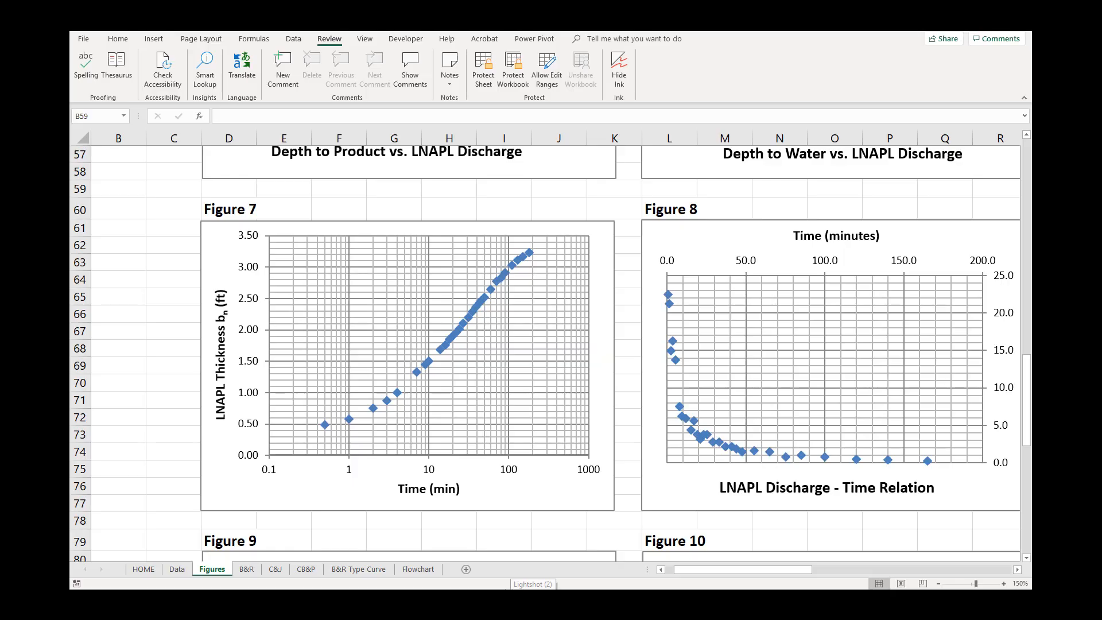
# Bring Figure 3, drawdown versus discharge with Drawdown Adjust. 0, into view
pyautogui.click(407, 362)
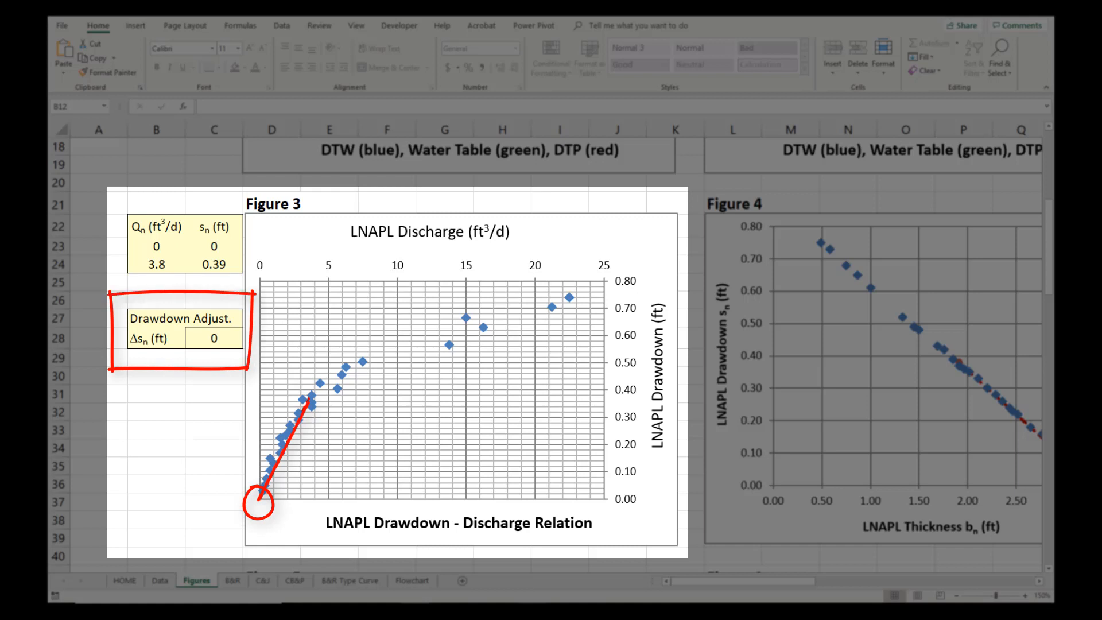
# Review Water Table Depth on the Data sheet: 29.39 ft equilibrium, 29.48 ft at test start
pyautogui.click(162, 581)
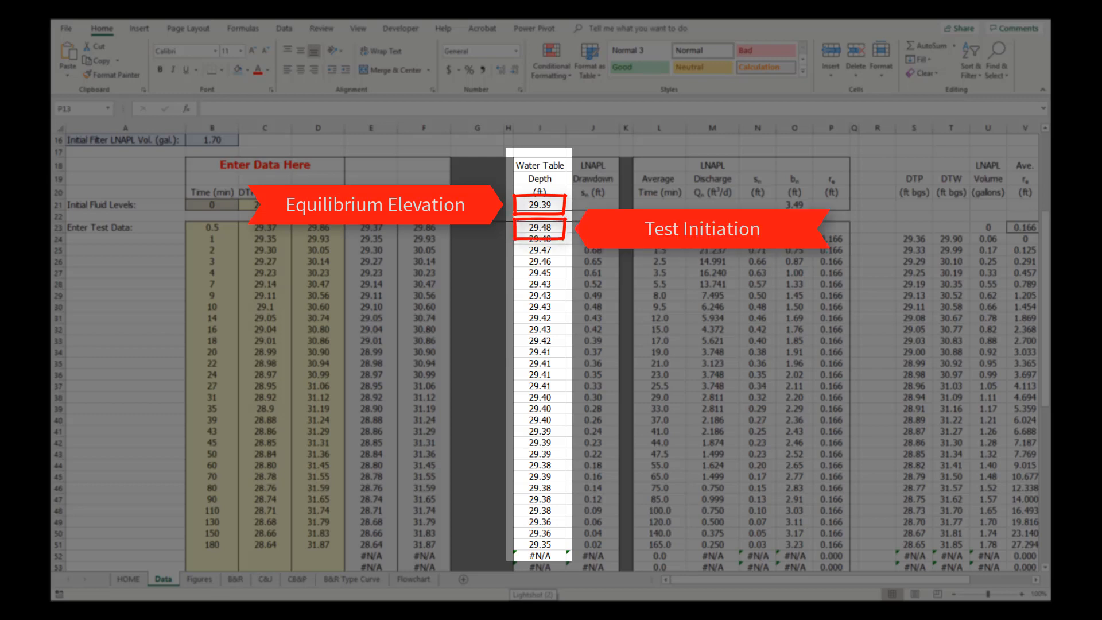
pyautogui.click(540, 544)
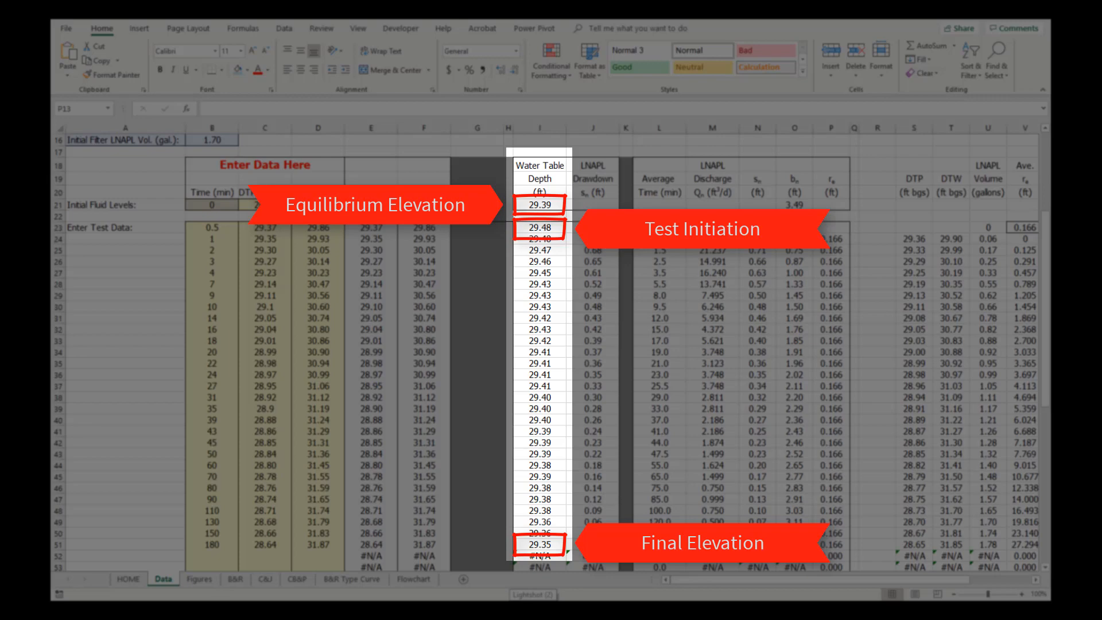
# View Figures 3 and 4 with the J-ratio of -0.271, then the Data sheet columns
pyautogui.click(212, 571)
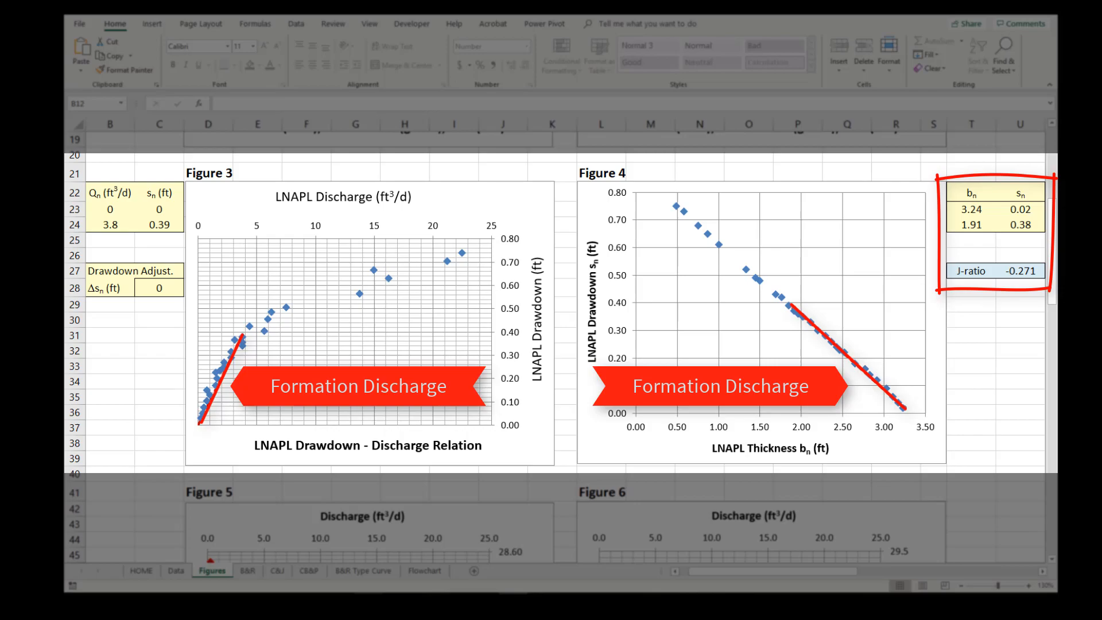
pyautogui.click(173, 572)
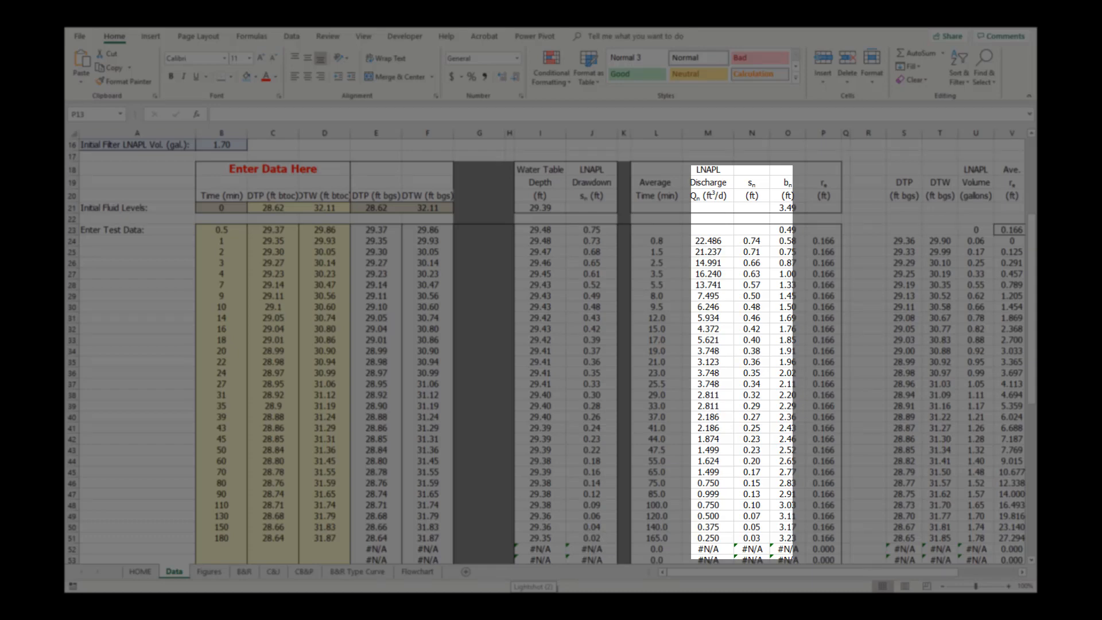
pyautogui.click(205, 574)
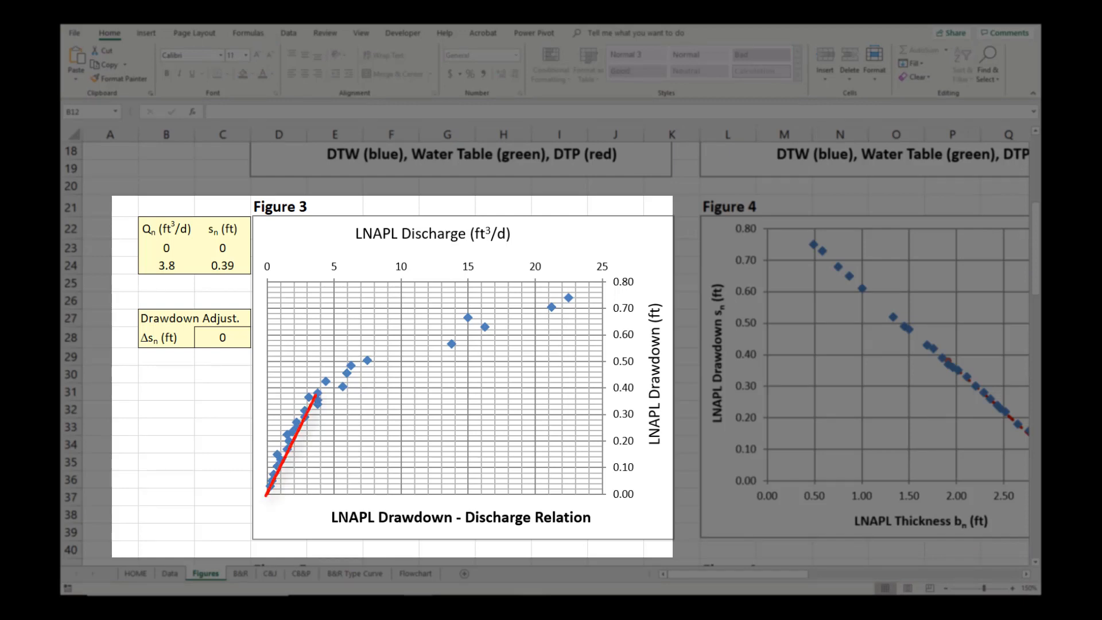
pyautogui.click(319, 32)
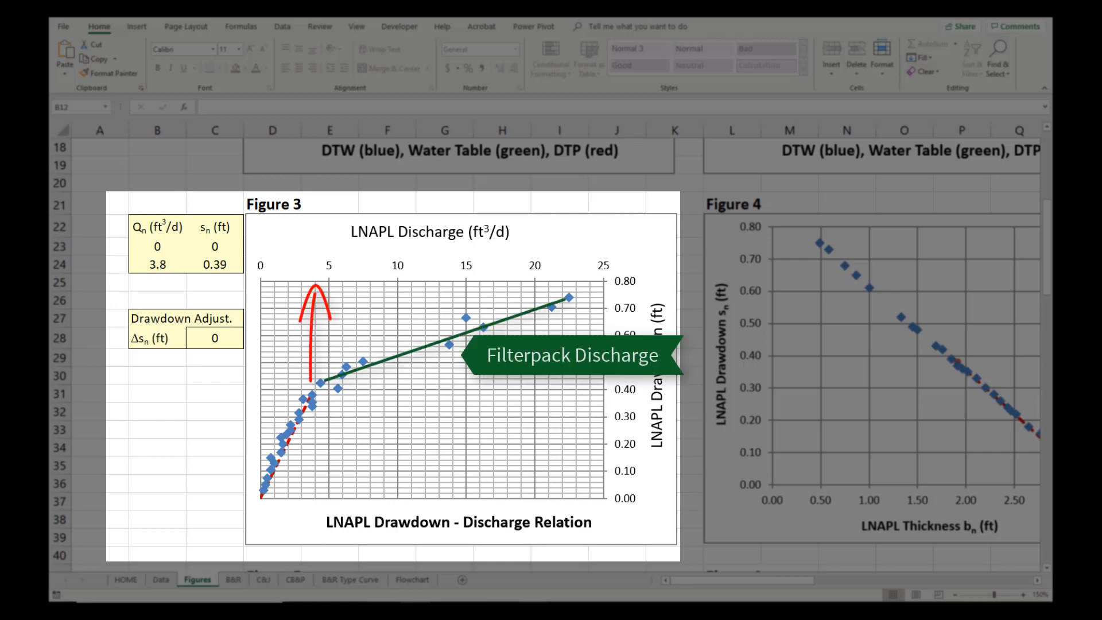
# Review LNAPL discharges 4.372, 5.621, 3.748 and 3.123 ft³/d for minutes 16–22
pyautogui.click(145, 581)
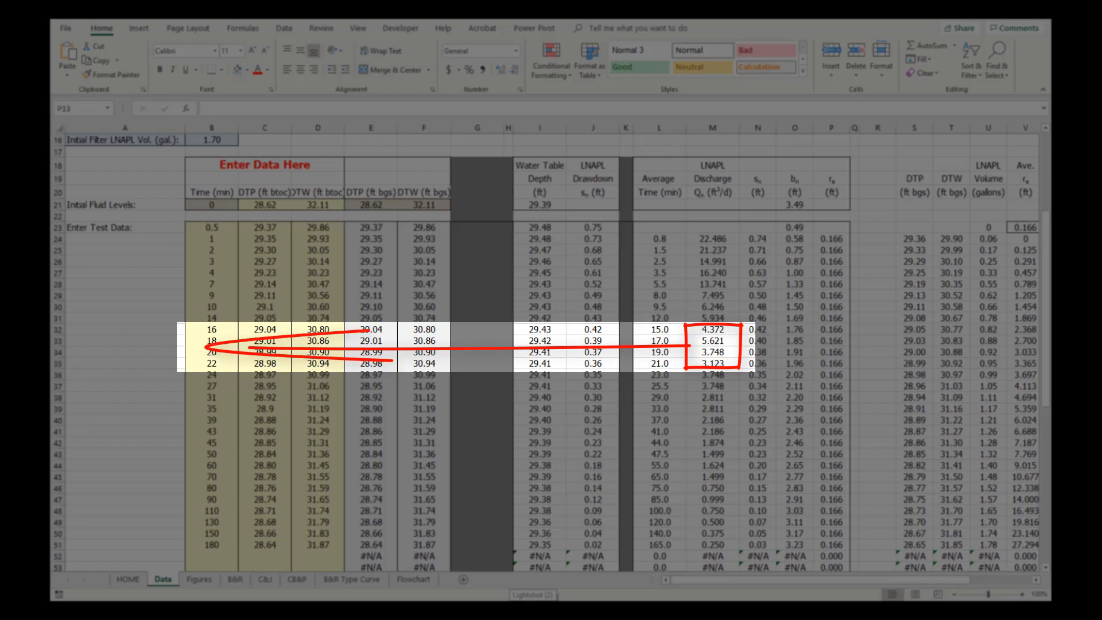
# Set the B&R Timecut to 20, giving transmissivity Tn of 2.75 ± 0.04 ft²/d
pyautogui.click(228, 585)
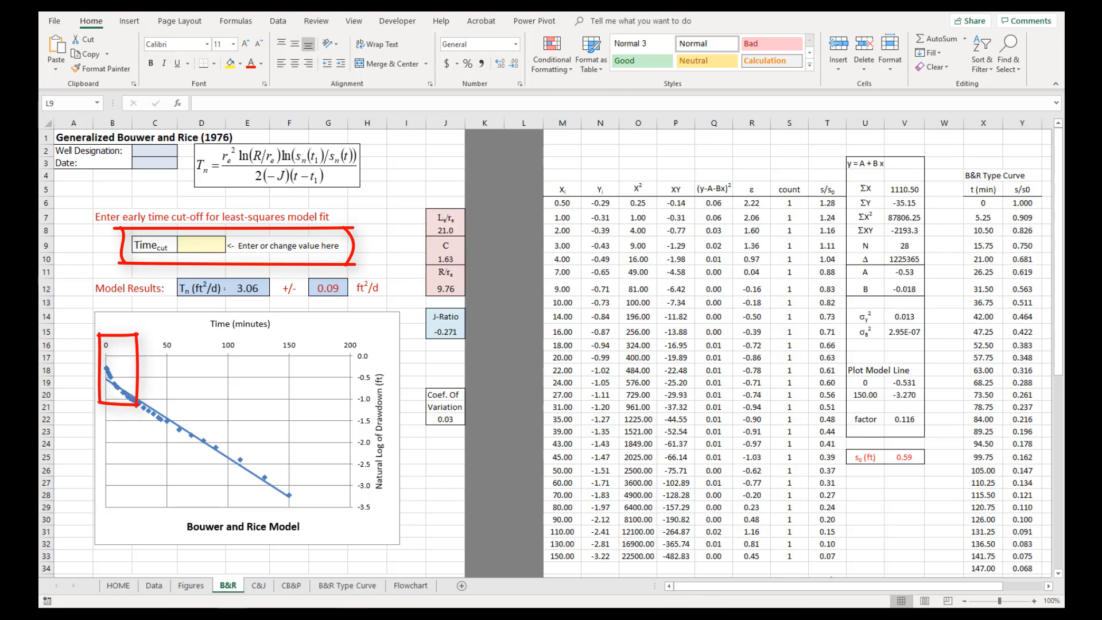
pyautogui.click(189, 595)
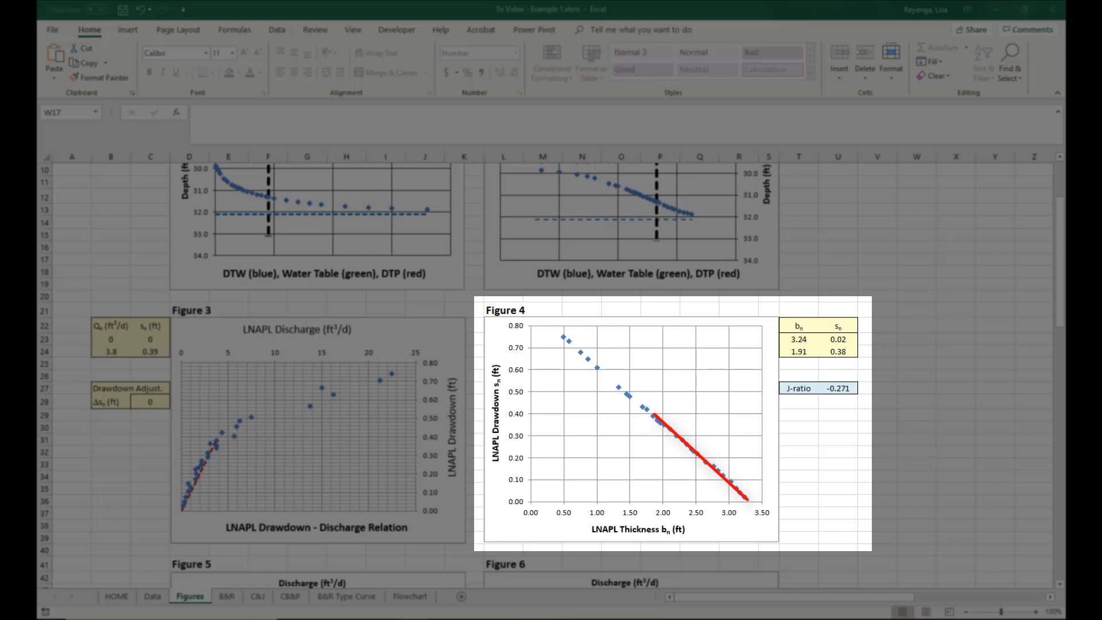
pyautogui.click(248, 568)
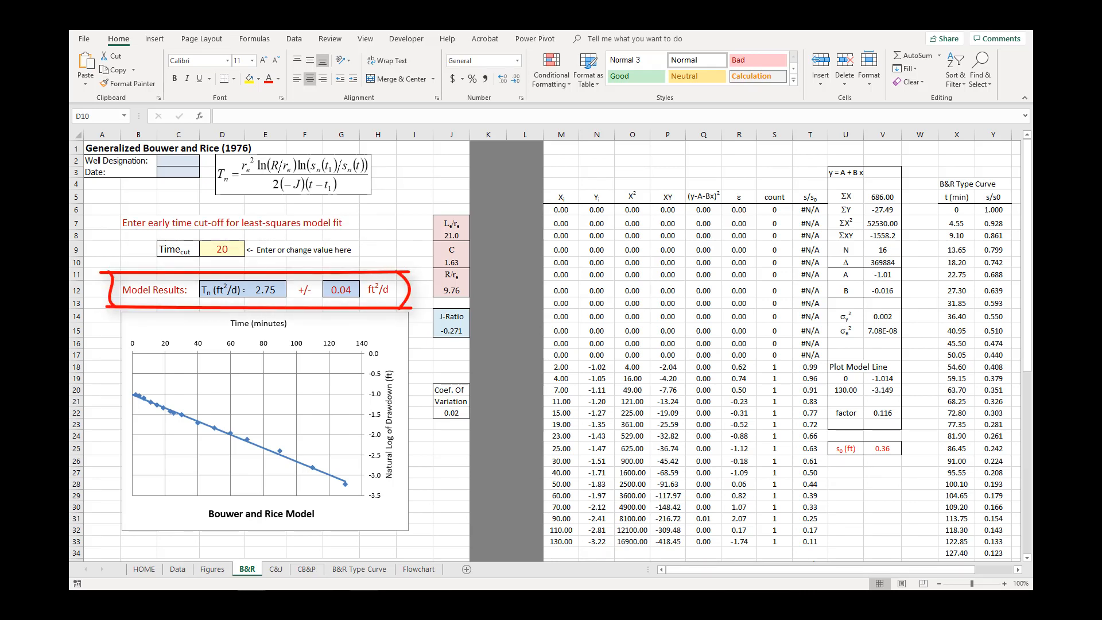
pyautogui.click(359, 570)
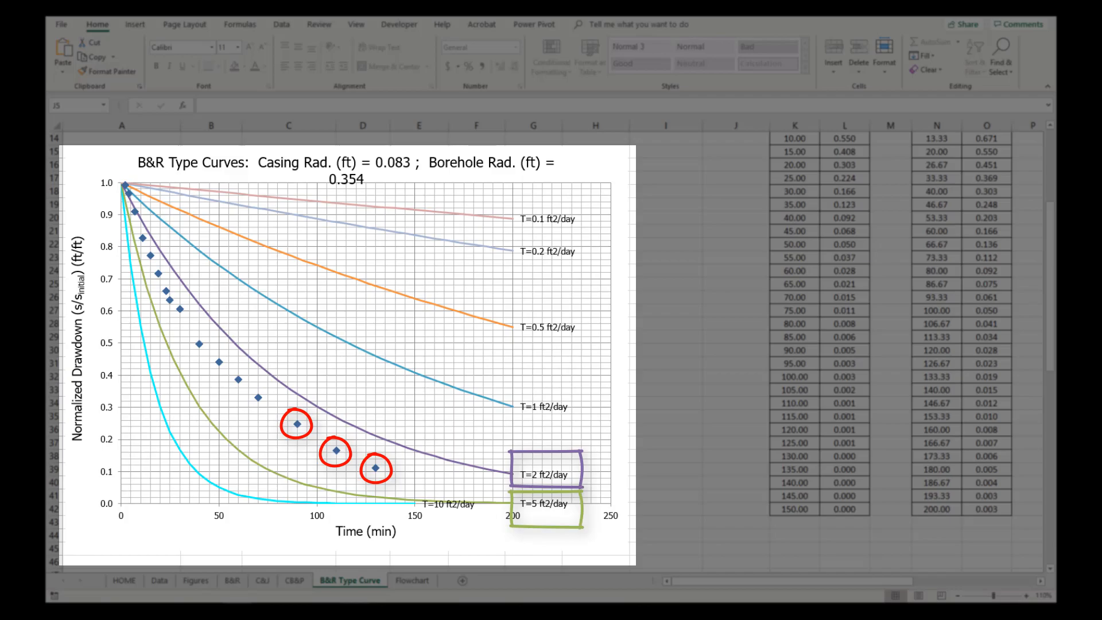
pyautogui.click(248, 568)
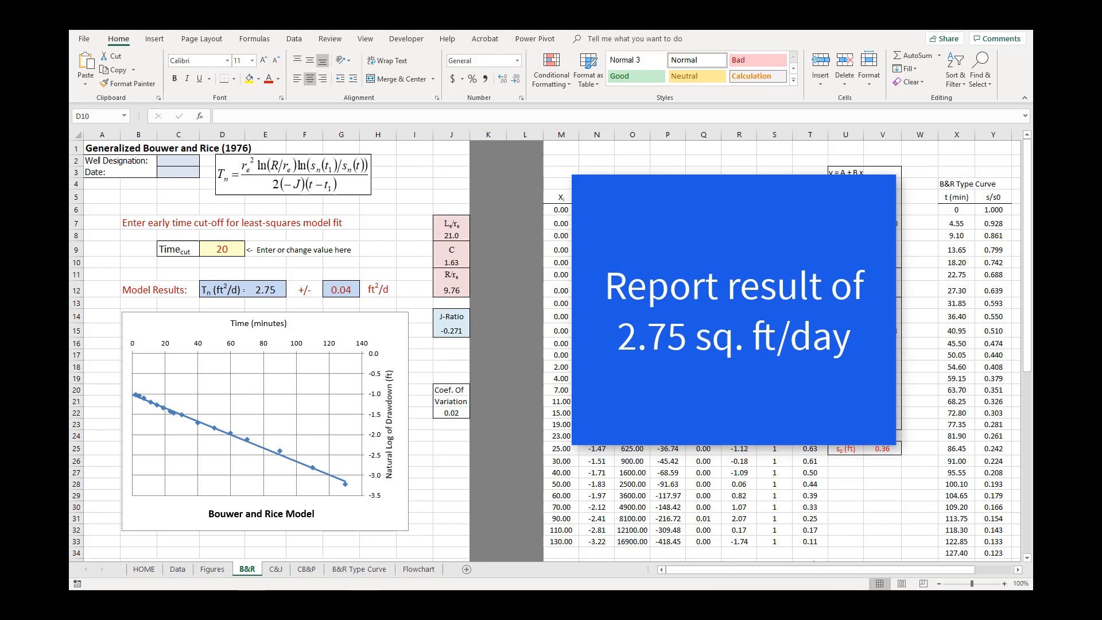
# Show the second dataset's Data sheet, where LNAPL thickness reaches 1.62 ft
pyautogui.click(162, 579)
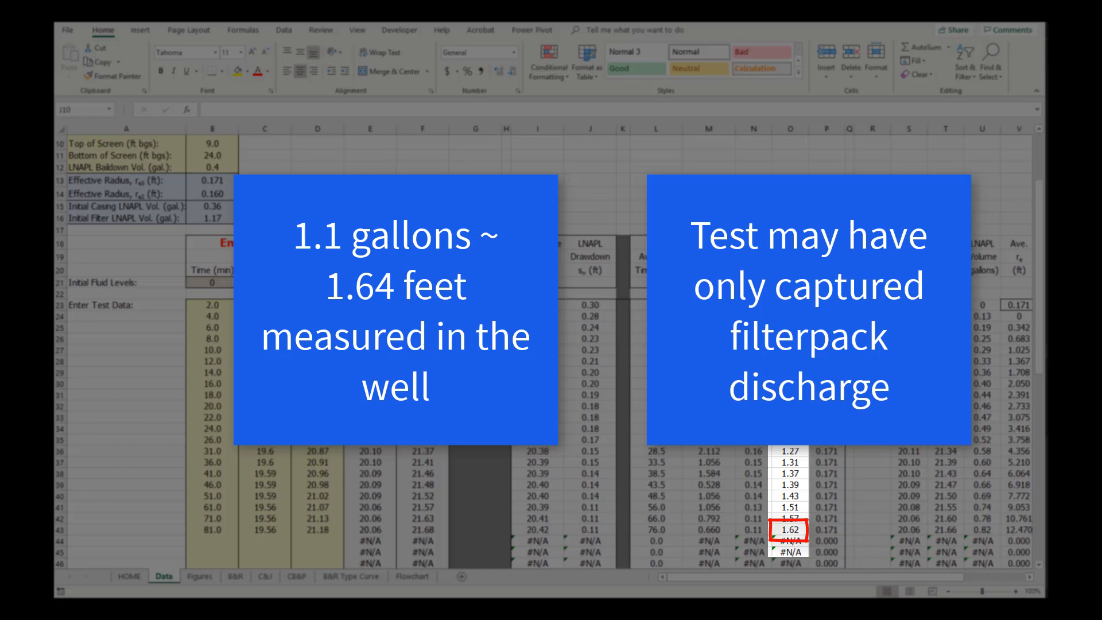
# Show the second dataset's Figure 3 with the outlying point near 12.5 ft³/d
pyautogui.click(205, 587)
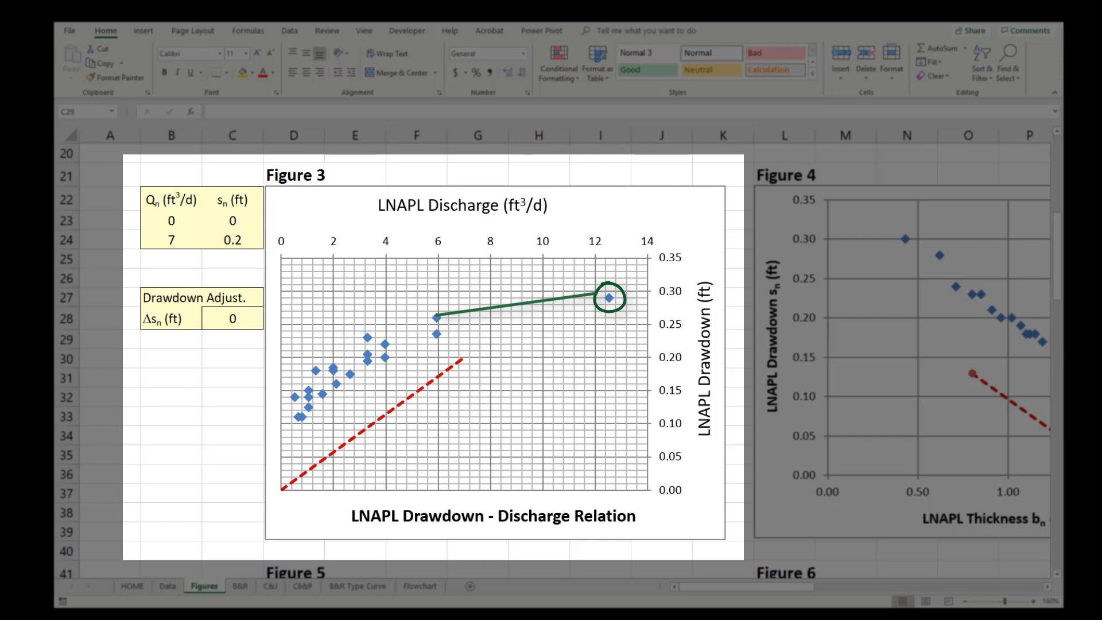
pyautogui.moveTo(609, 300)
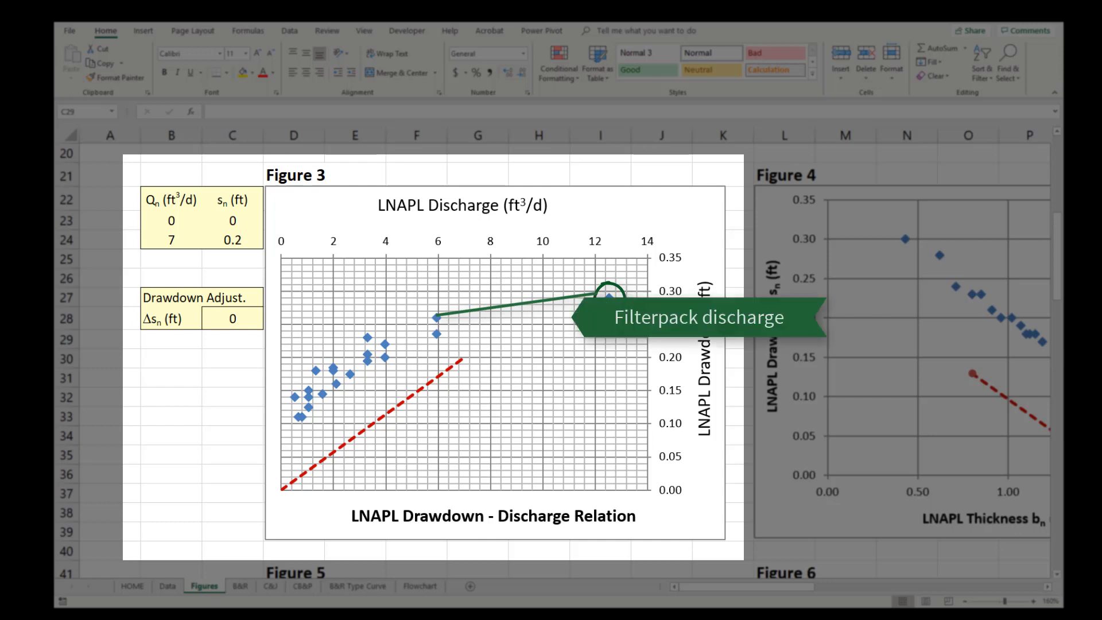